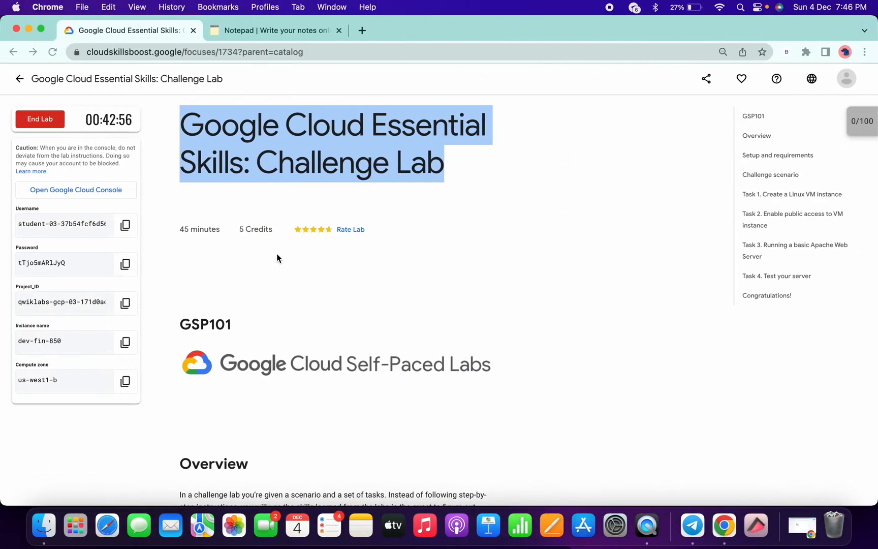
- Search 'vm instances dashboard', go to VM instances, and begin a new instance
{"action": "scroll", "scroll_direction": "down", "scroll_amount": 3}
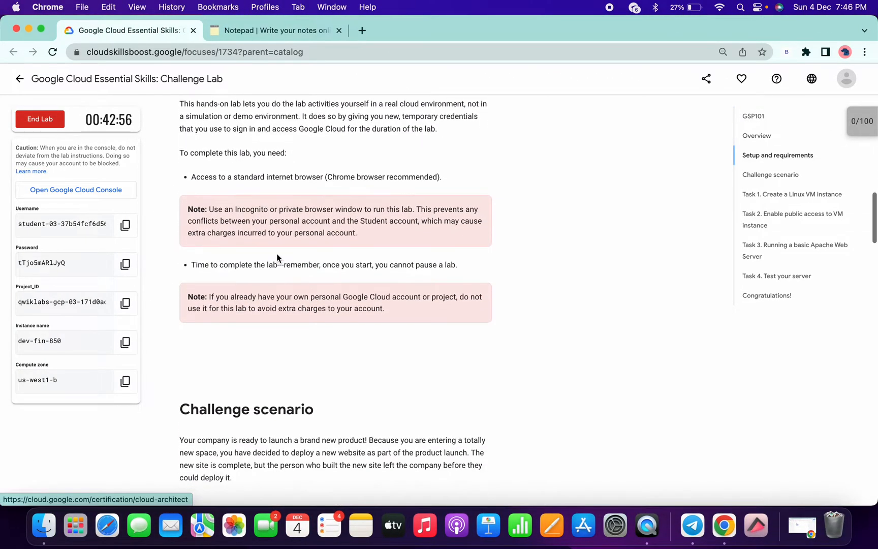
{"action": "left_click", "coordinate": [76, 189]}
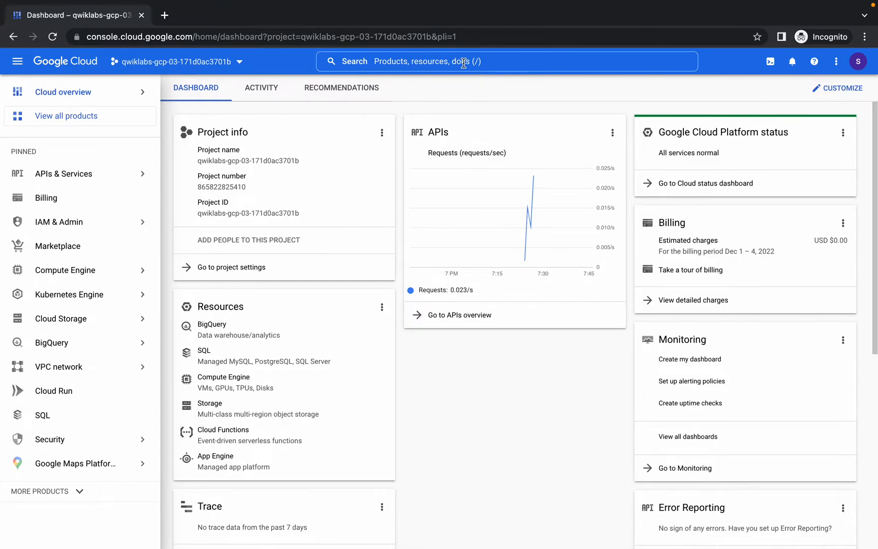
{"action": "type", "text": "vm instances dashboard"}
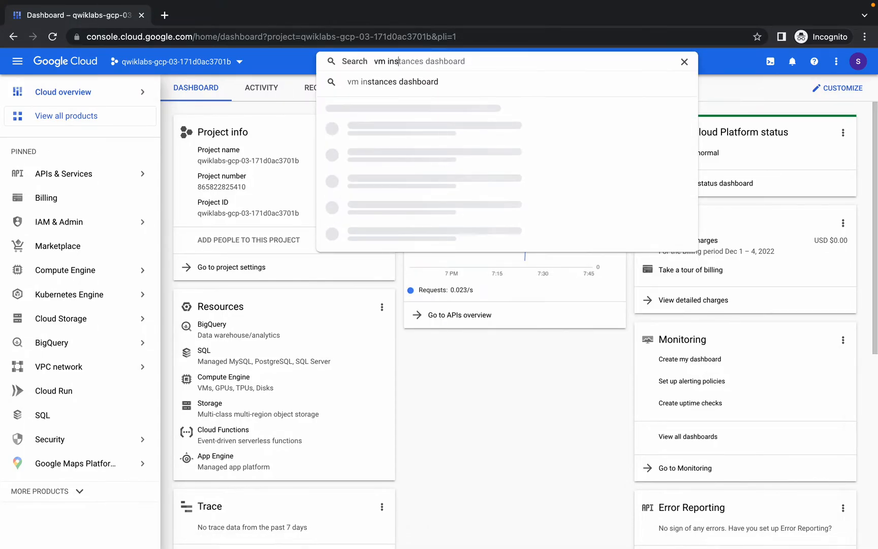
{"action": "left_click", "coordinate": [393, 82]}
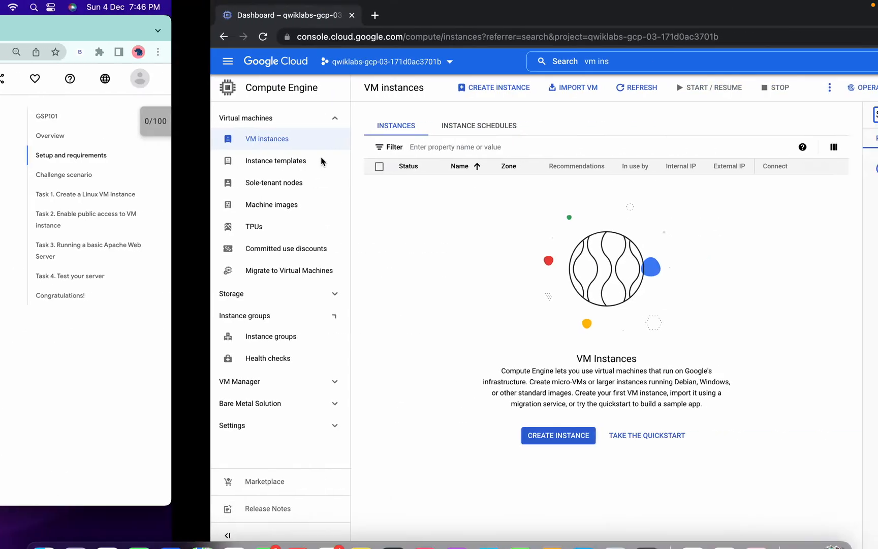
{"action": "left_click", "coordinate": [558, 435]}
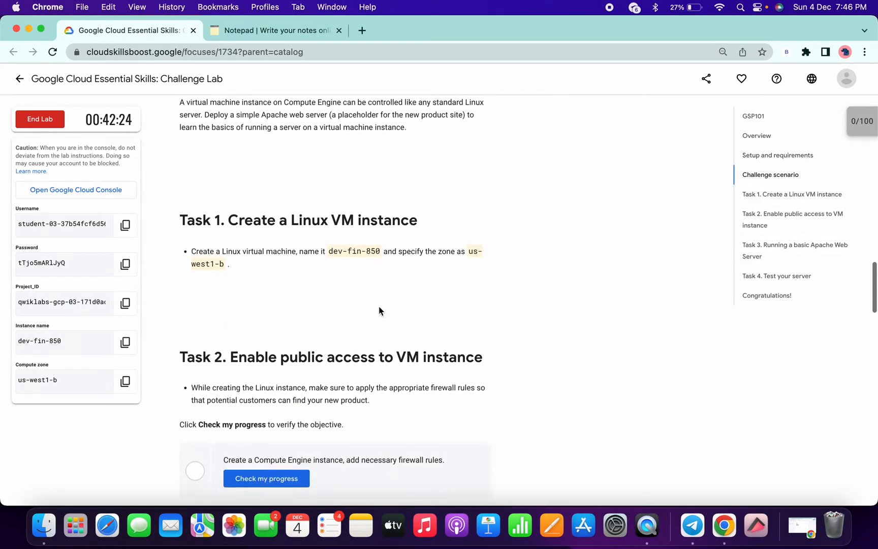
{"action": "mouse_move", "coordinate": [329, 257]}
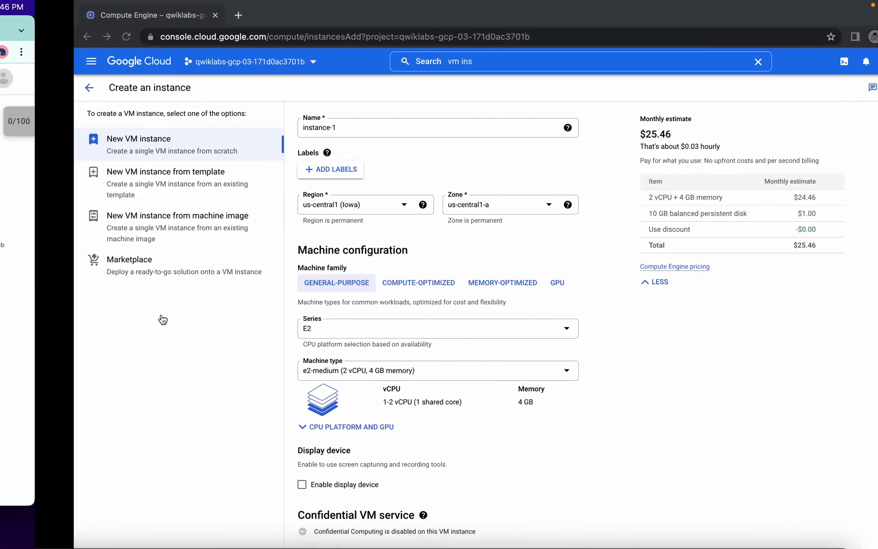
- Name the VM dev-fin-850 in us-west1 (Oregon), zone us-west1-b, with N1 f1-micro
{"action": "left_click", "coordinate": [364, 127]}
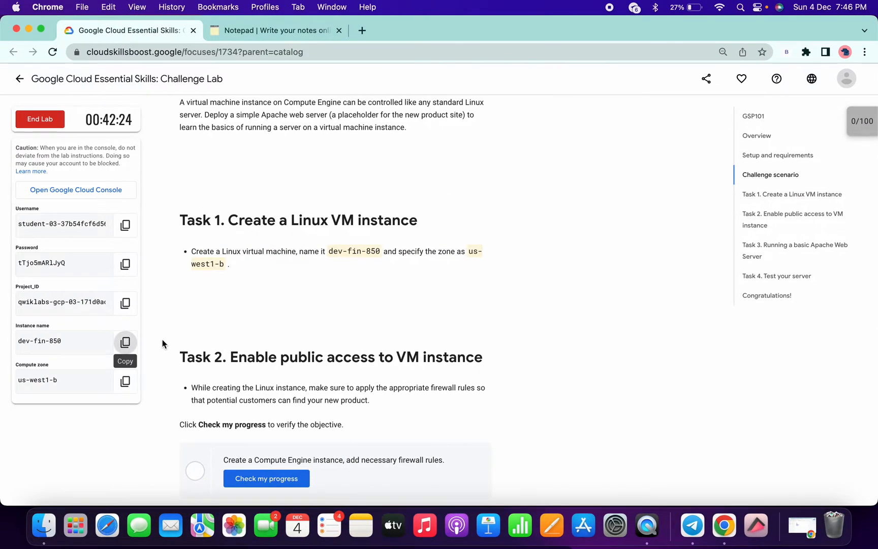
{"action": "mouse_move", "coordinate": [50, 367]}
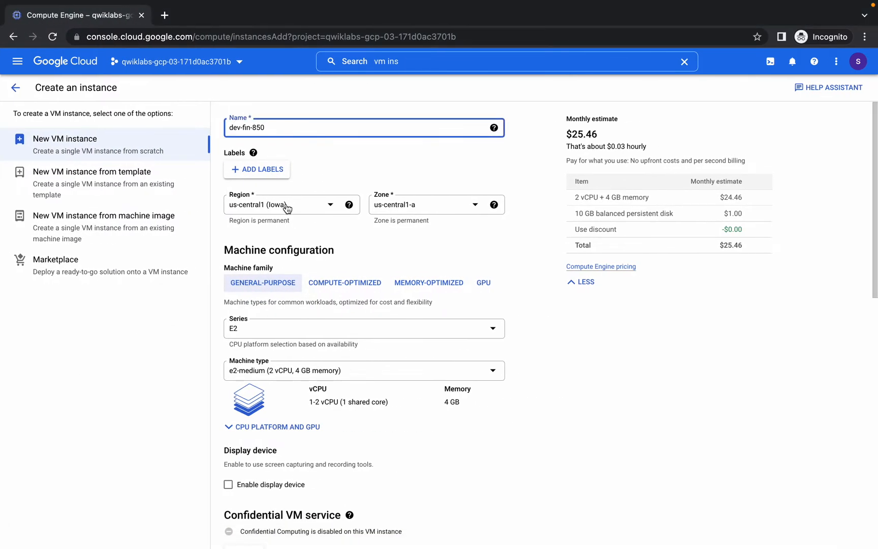
{"action": "left_click", "coordinate": [286, 203]}
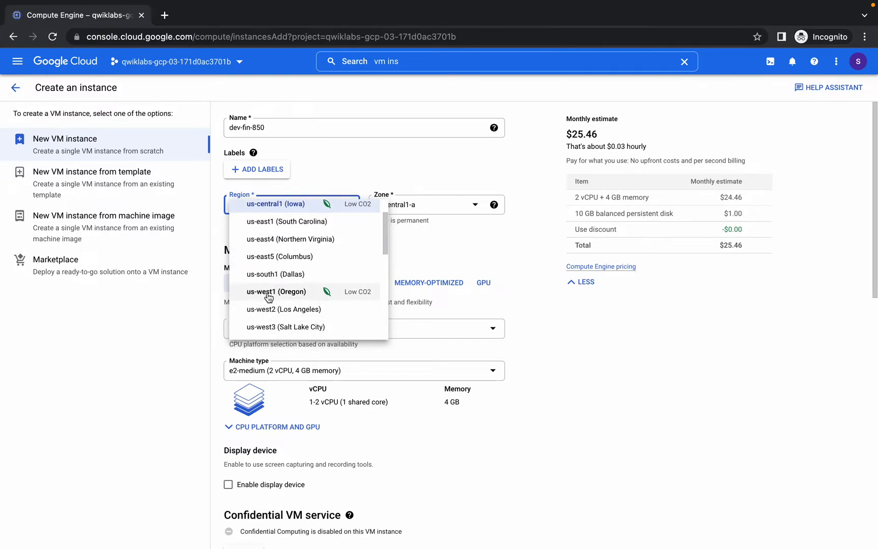
{"action": "left_click", "coordinate": [275, 291]}
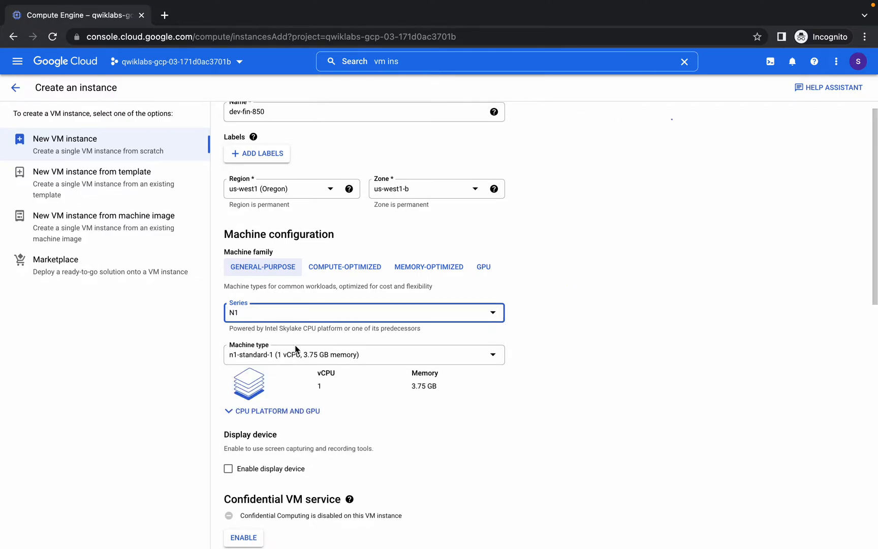
{"action": "left_click", "coordinate": [364, 353]}
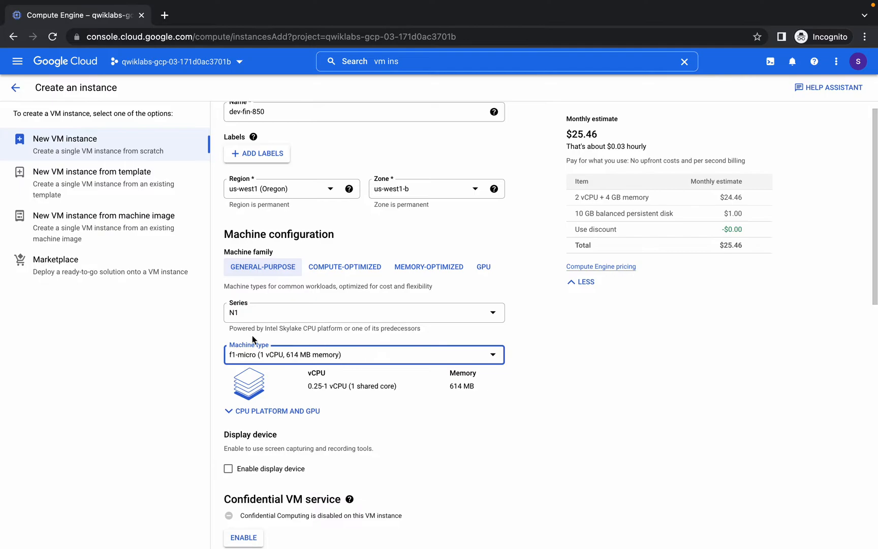
{"action": "mouse_move", "coordinate": [374, 338]}
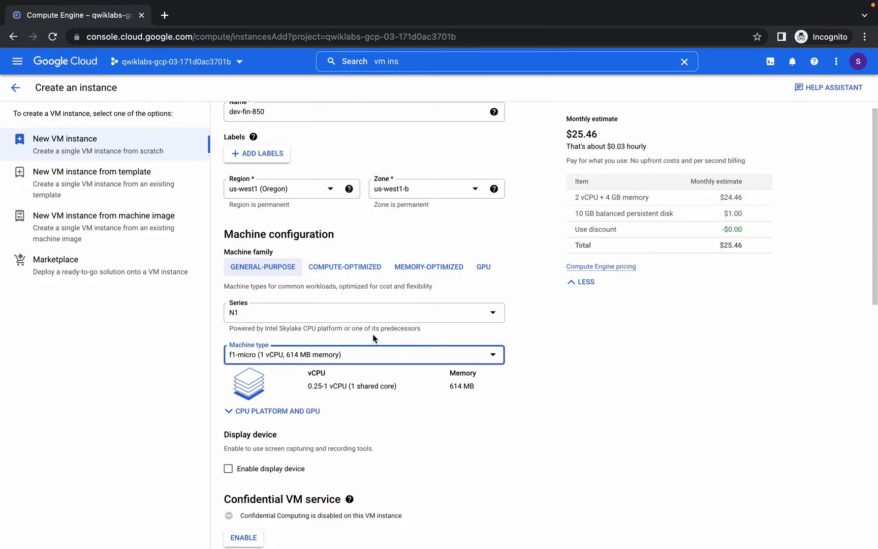
- Allow HTTP and HTTPS traffic on dev-fin-850 and create the instance
{"action": "scroll", "scroll_direction": "down", "scroll_amount": 3}
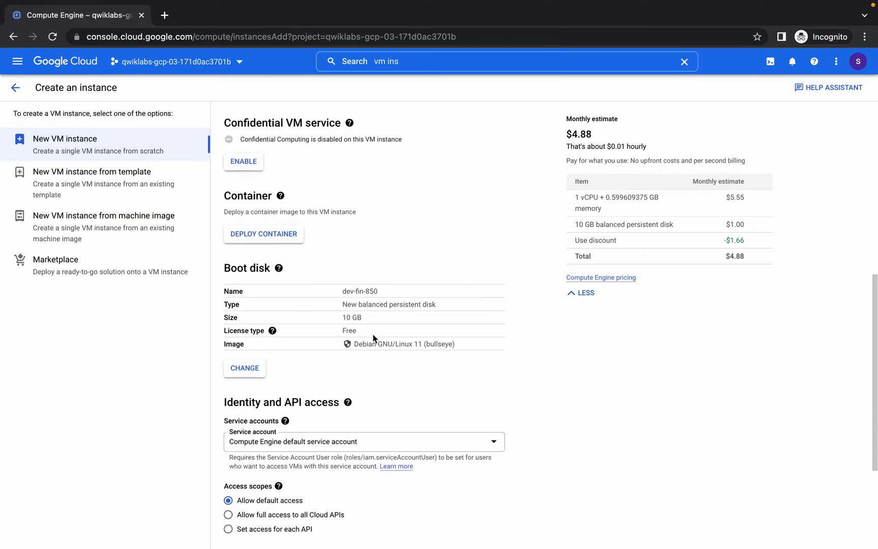
{"action": "scroll", "scroll_direction": "up", "scroll_amount": 3}
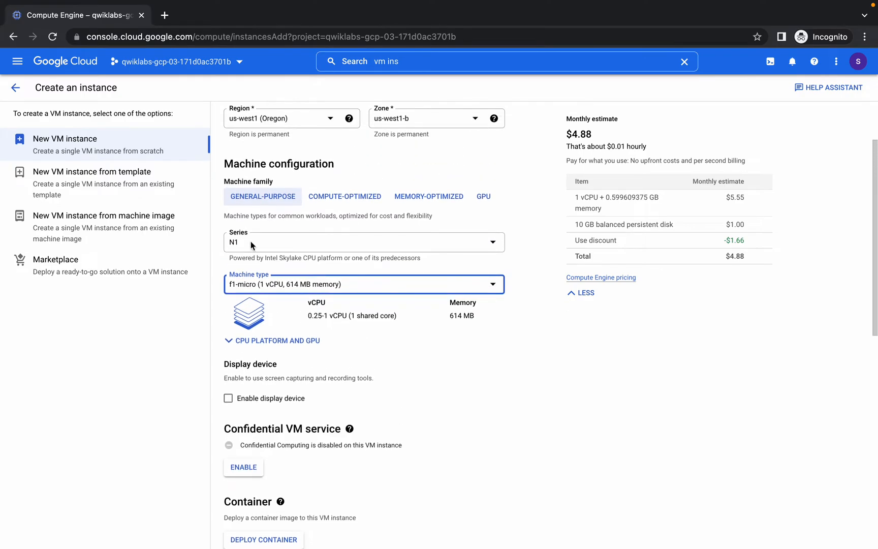
{"action": "scroll", "scroll_direction": "down", "scroll_amount": 3}
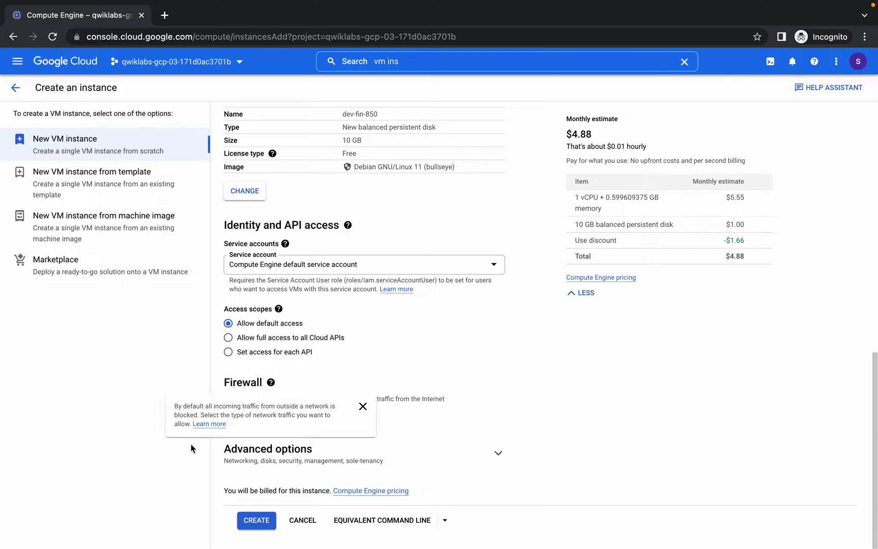
{"action": "left_click", "coordinate": [228, 409]}
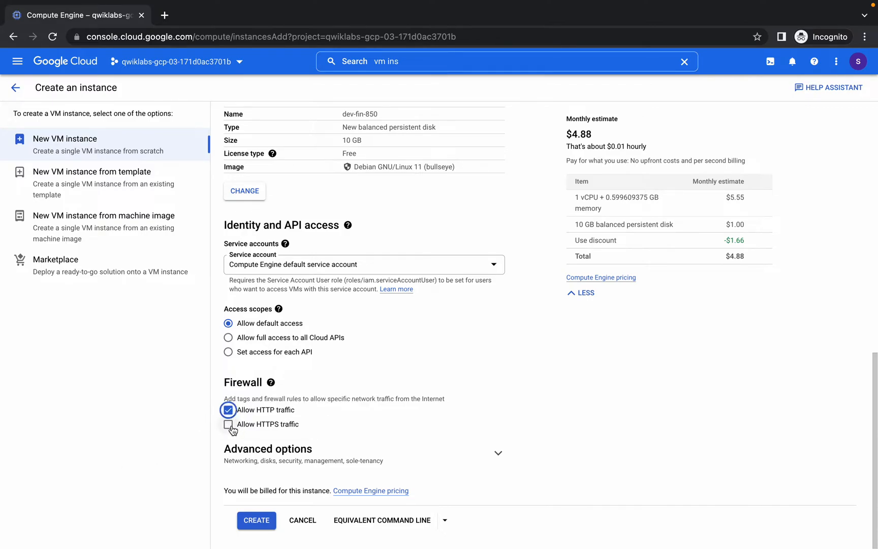
{"action": "left_click", "coordinate": [228, 423]}
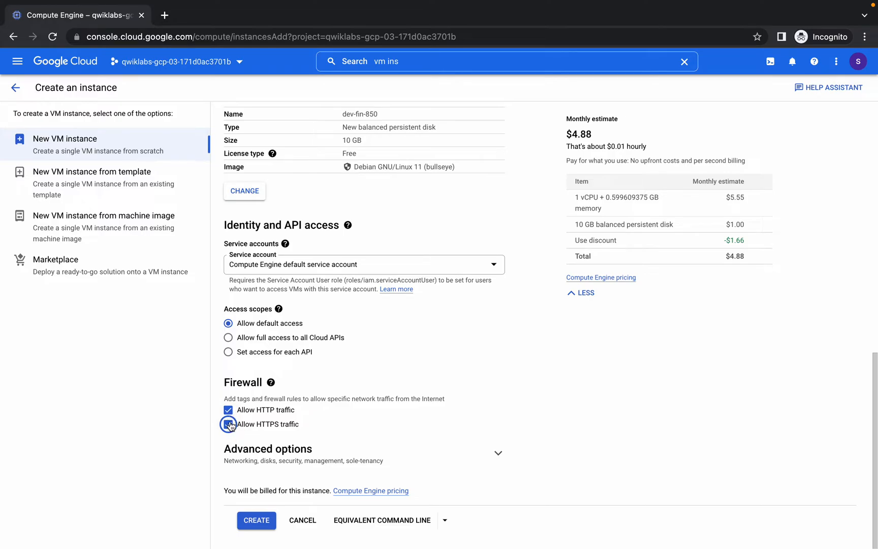
{"action": "left_click", "coordinate": [229, 424]}
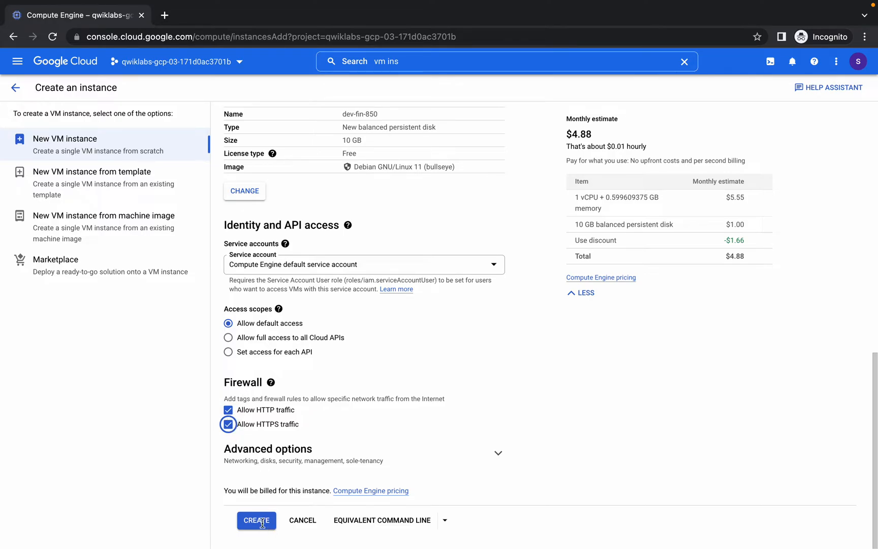
{"action": "left_click", "coordinate": [256, 520]}
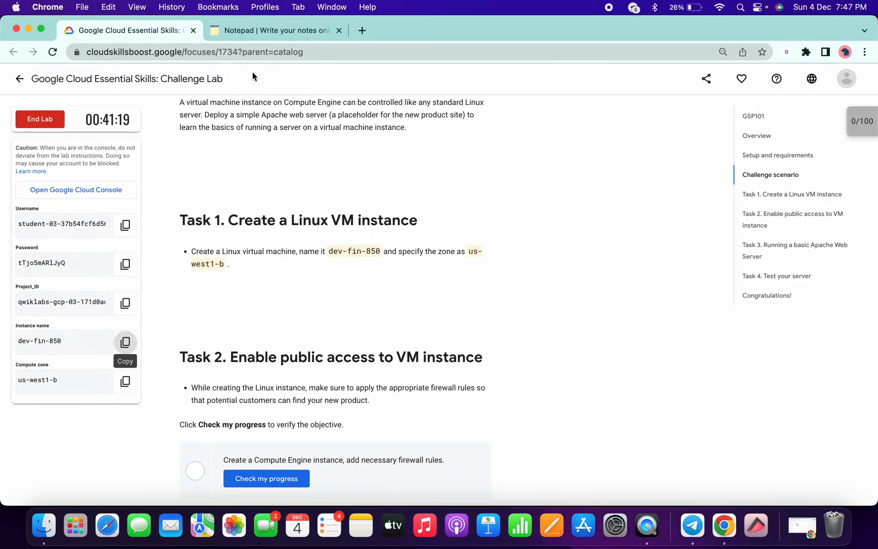
- Back on the instance list, close the tutorial panel and SSH into dev-fin-850
{"action": "left_click", "coordinate": [274, 31]}
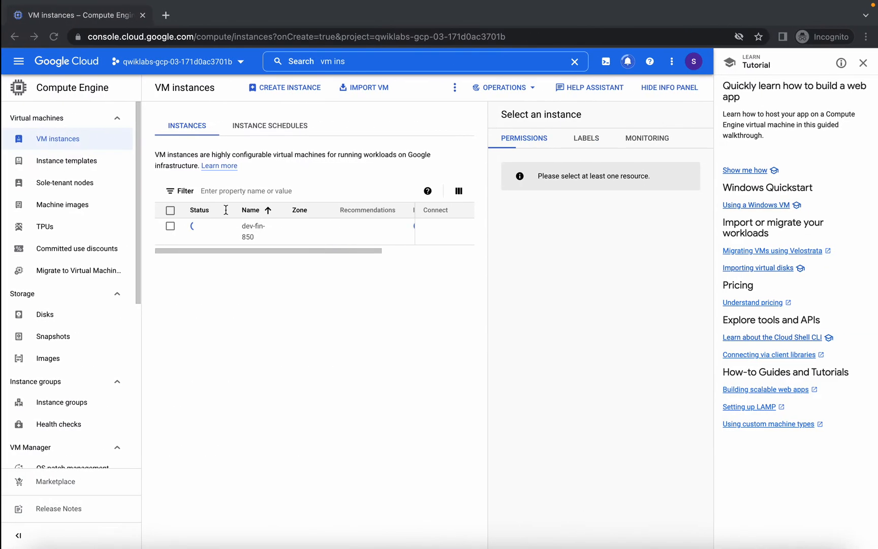
{"action": "mouse_move", "coordinate": [862, 63]}
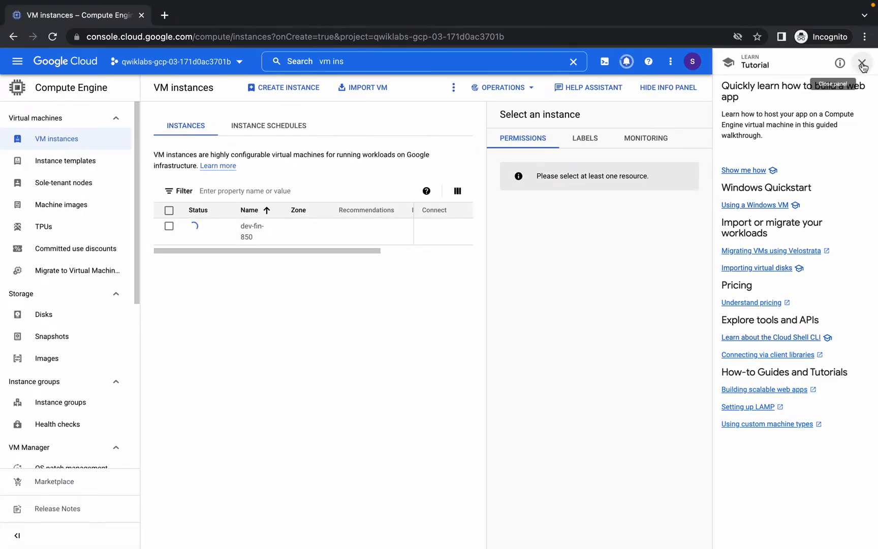
{"action": "left_click", "coordinate": [276, 31]}
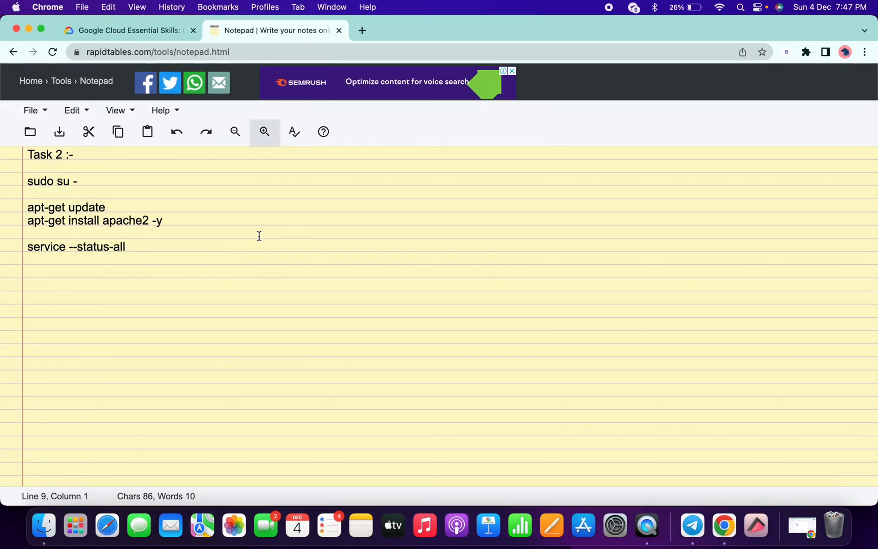
{"action": "mouse_move", "coordinate": [164, 248]}
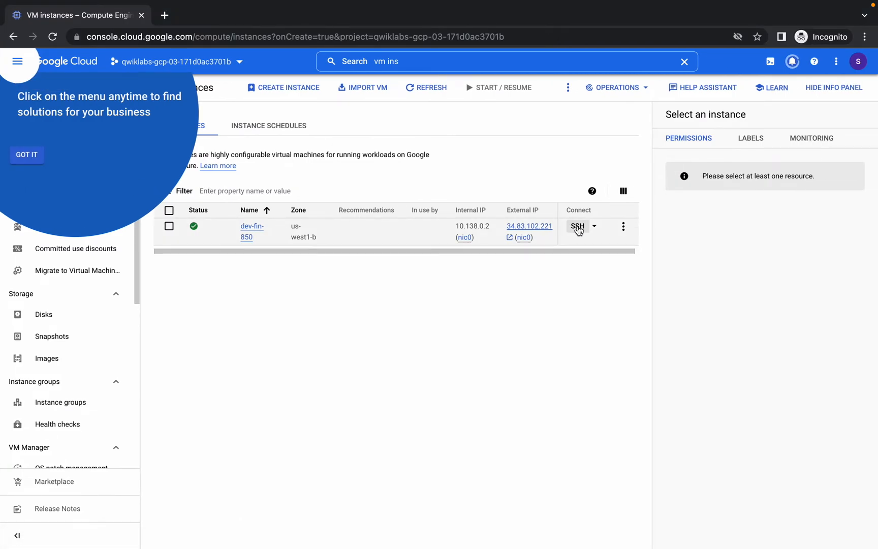
{"action": "left_click", "coordinate": [577, 226]}
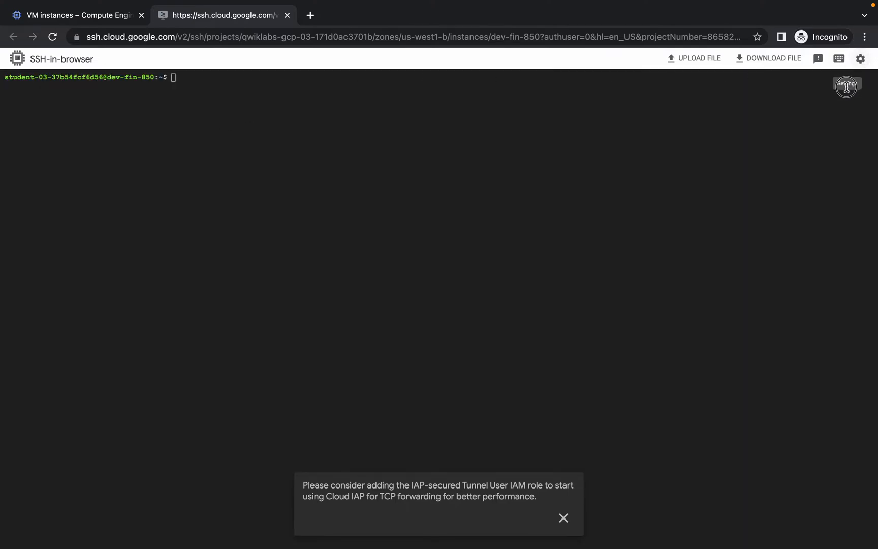
- As root, run apt-get update, install apache2, and list service status
{"action": "left_click", "coordinate": [860, 58]}
{"action": "type", "text": "sudo su -"}
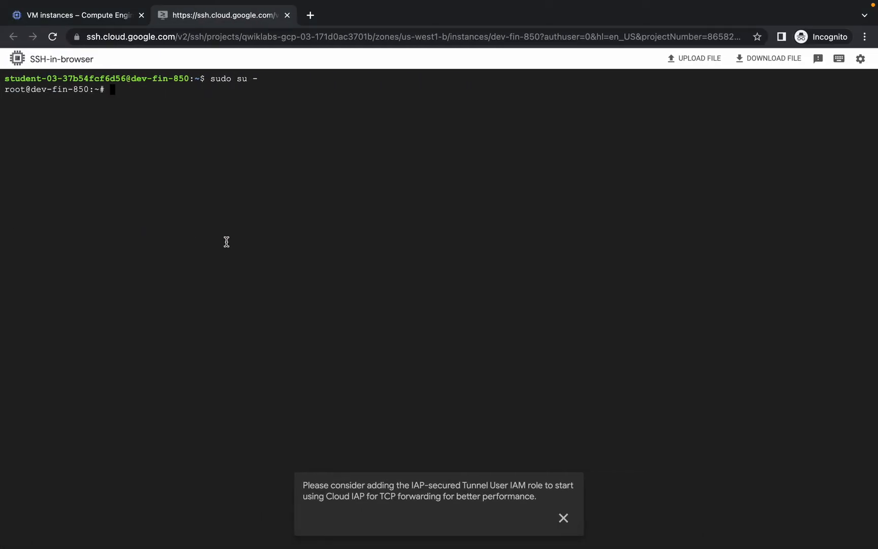
{"action": "type", "text": "apt-get update"}
{"action": "type", "text": "service --status-all"}
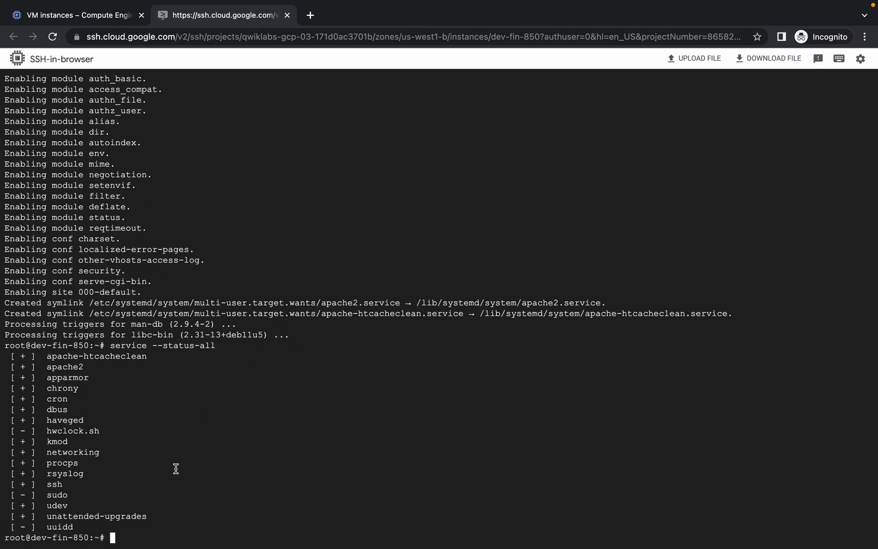
{"action": "mouse_move", "coordinate": [179, 170]}
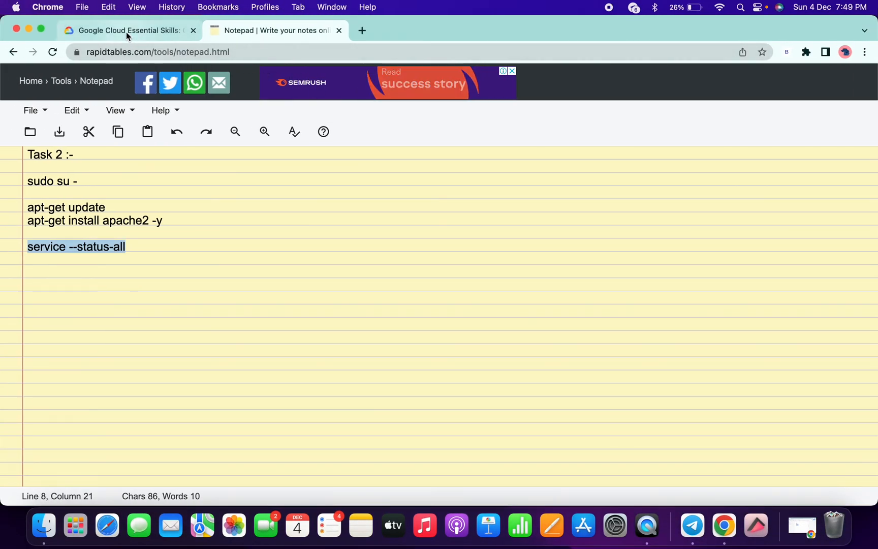
- Verify the VM/firewall, Apache2 HTTP Server, and test-your-server checkpoints
{"action": "left_click", "coordinate": [129, 30]}
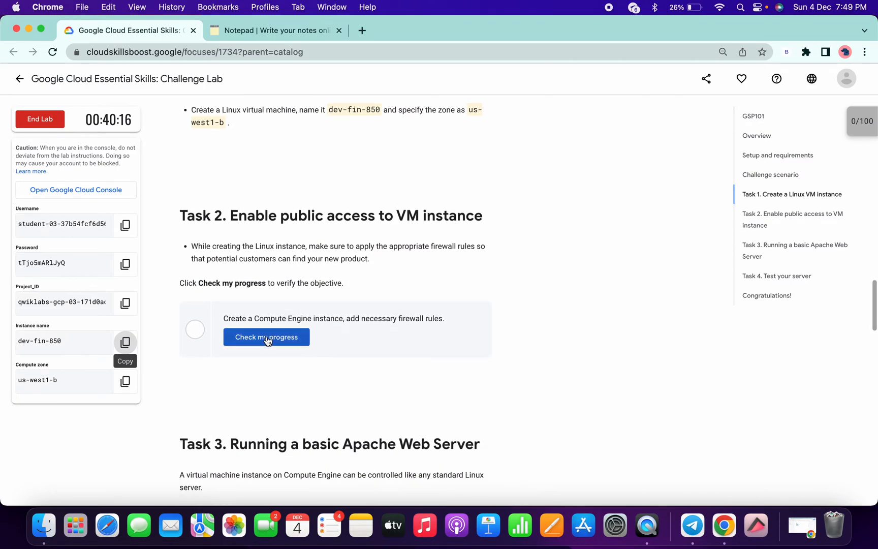
{"action": "scroll", "scroll_direction": "down", "scroll_amount": 3}
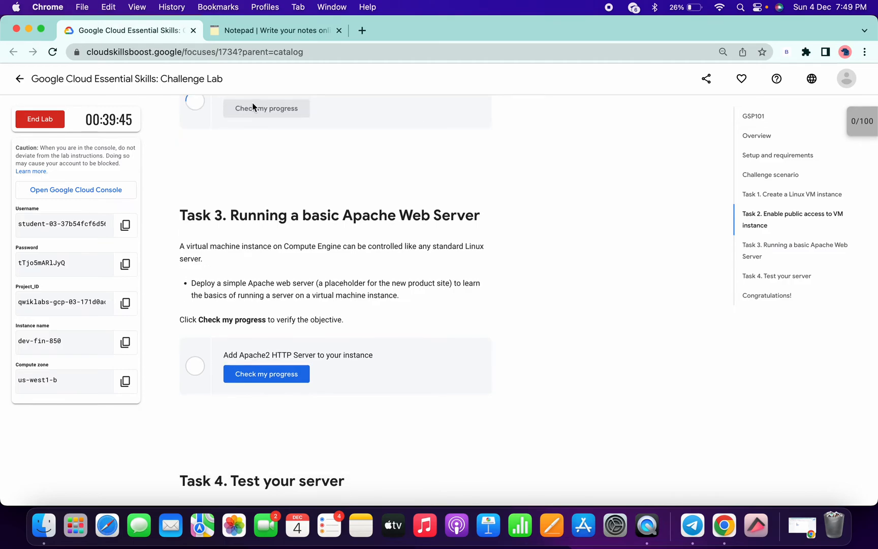
{"action": "scroll", "scroll_direction": "up", "scroll_amount": 3}
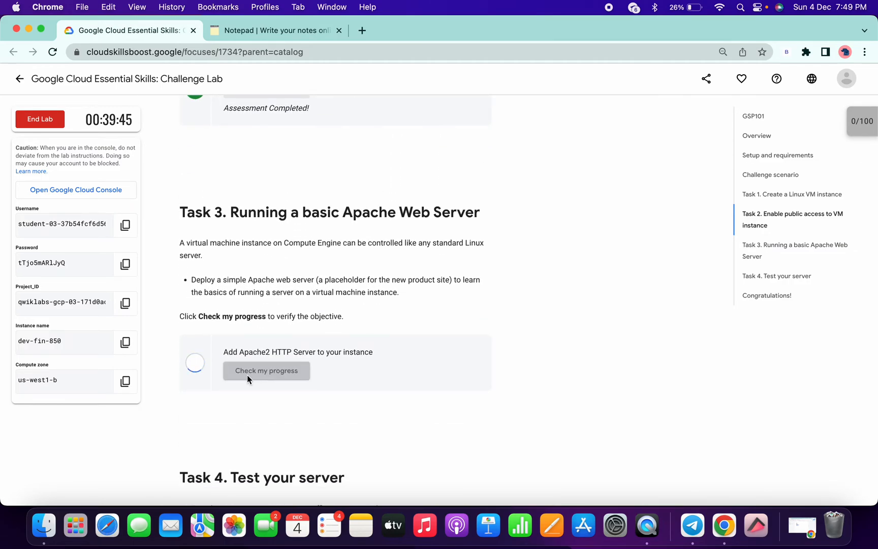
{"action": "left_click", "coordinate": [266, 370]}
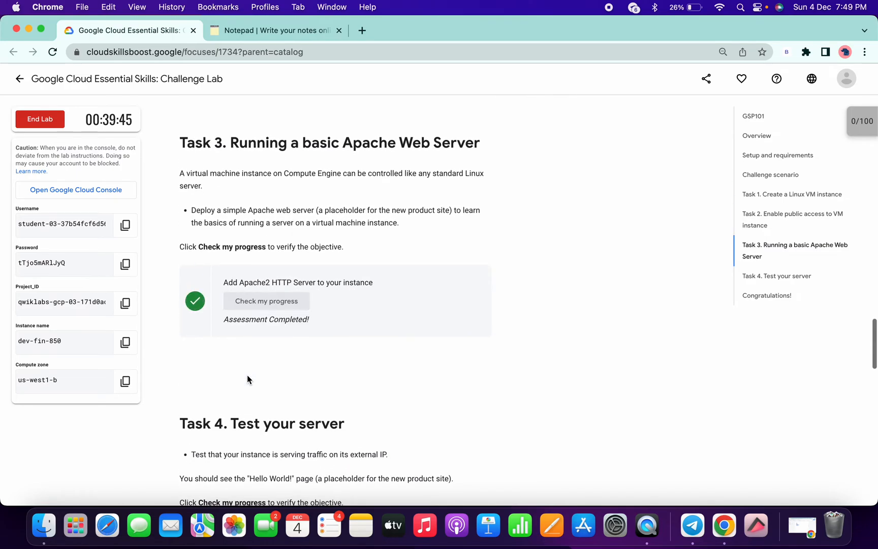
{"action": "scroll", "scroll_direction": "down", "scroll_amount": 3}
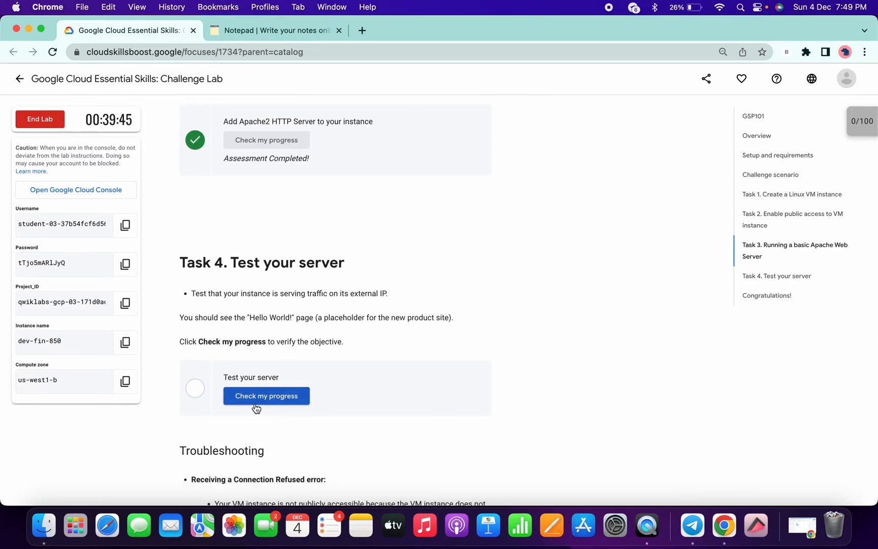
{"action": "left_click", "coordinate": [265, 395]}
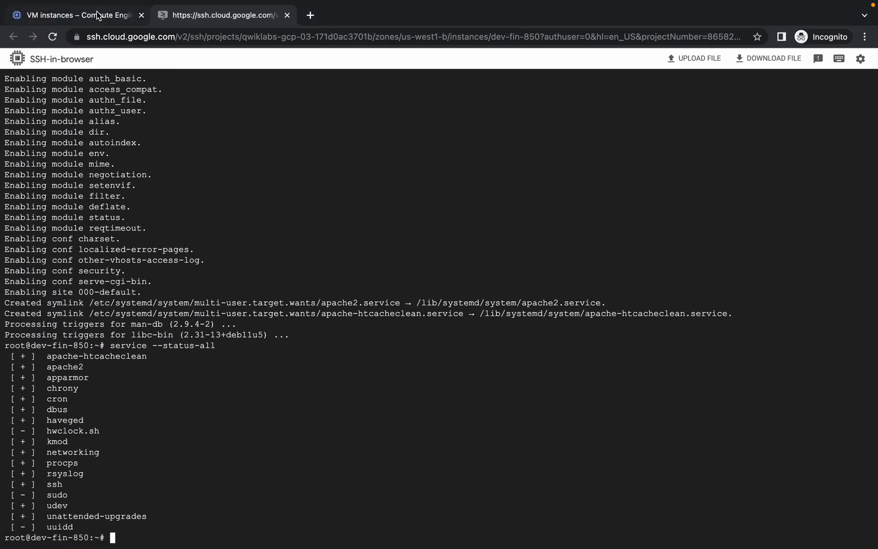
- Open the external IP 34.83.102.221 in a new tab and switch back to it
{"action": "left_click", "coordinate": [77, 14]}
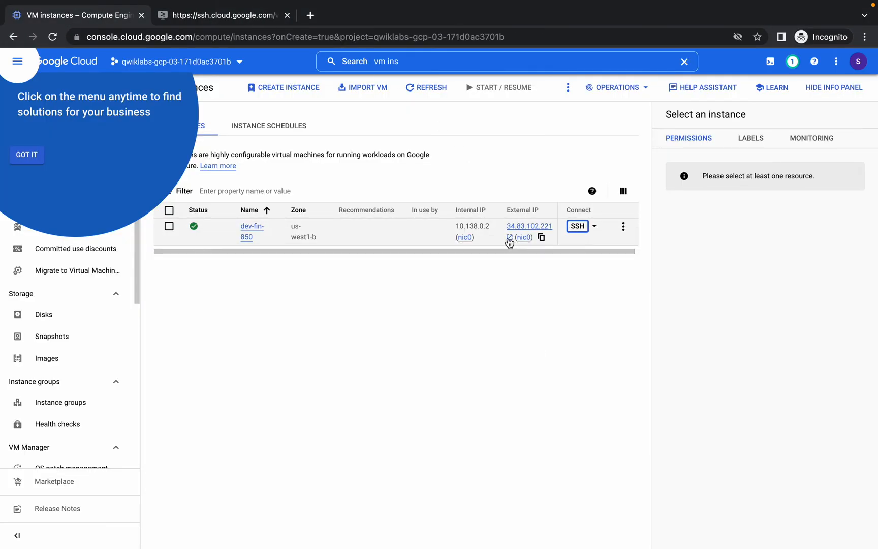
{"action": "left_click", "coordinate": [527, 226]}
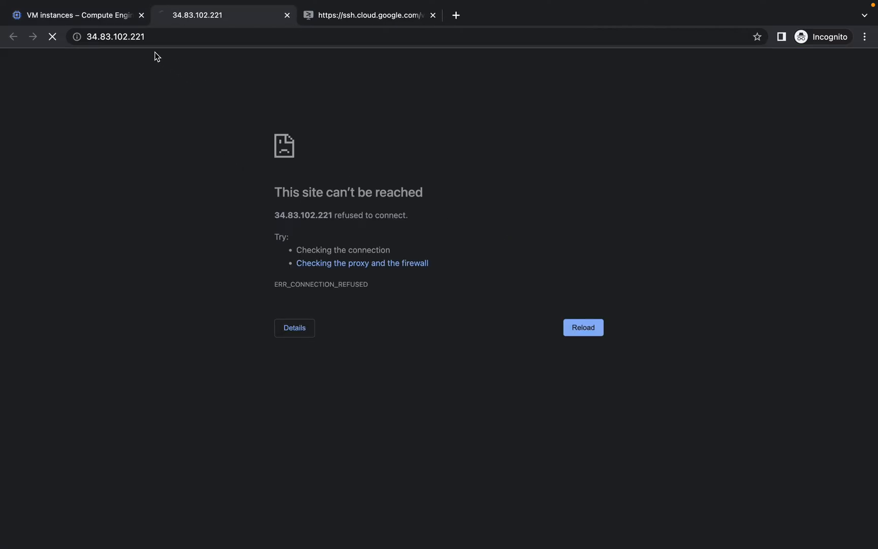
{"action": "left_click", "coordinate": [76, 15]}
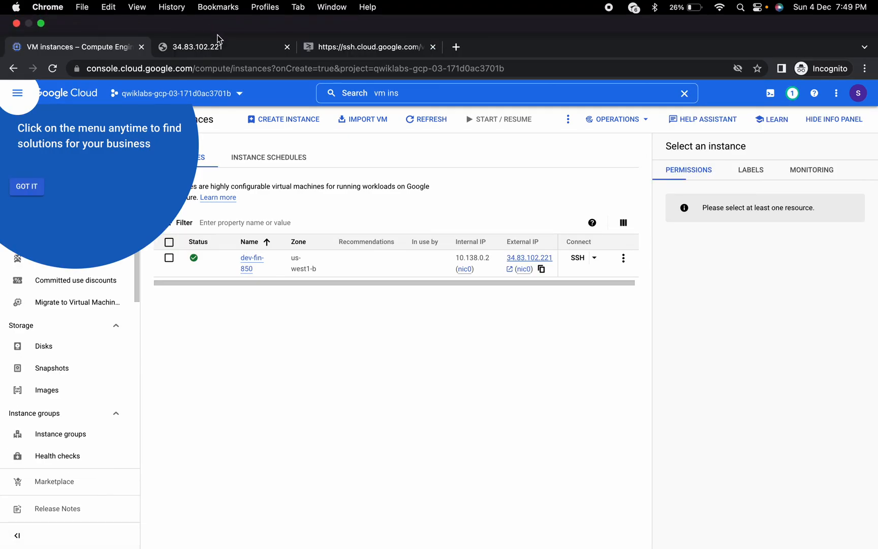
{"action": "left_click", "coordinate": [197, 46]}
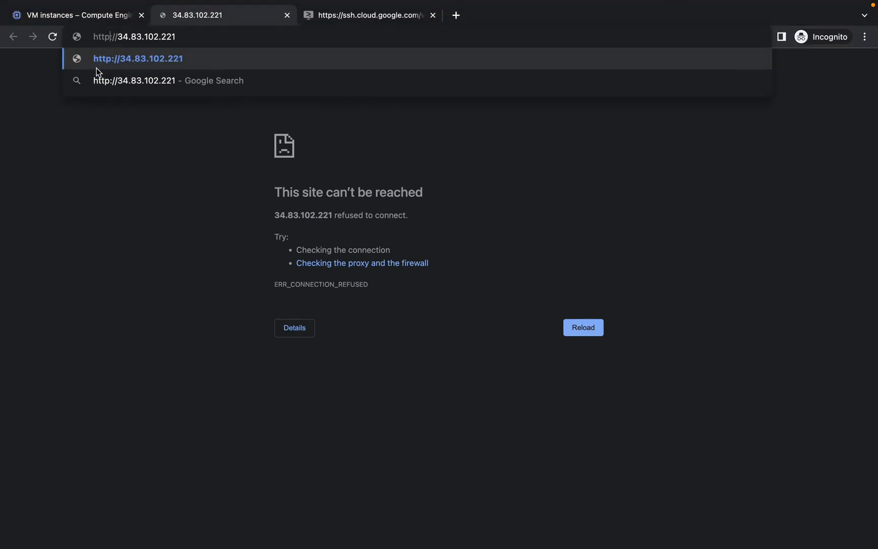
{"action": "mouse_move", "coordinate": [110, 37]}
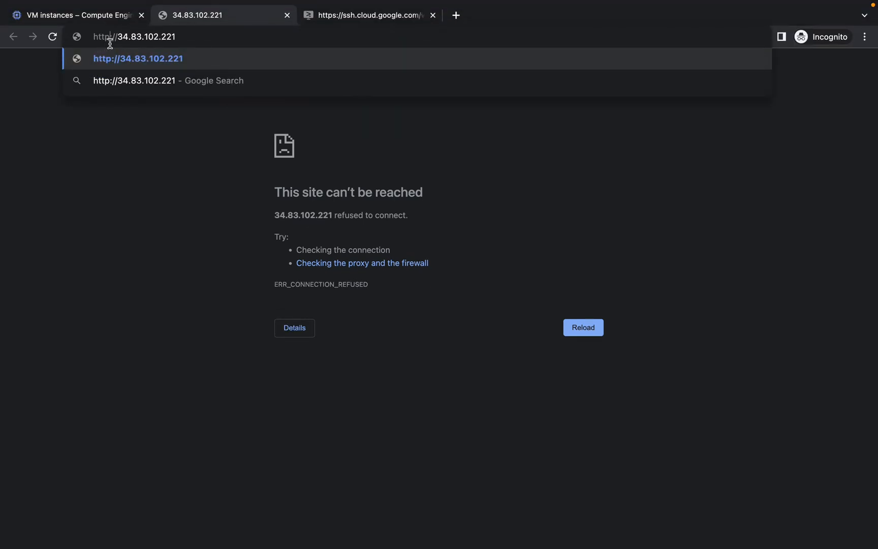
{"action": "mouse_move", "coordinate": [152, 218]}
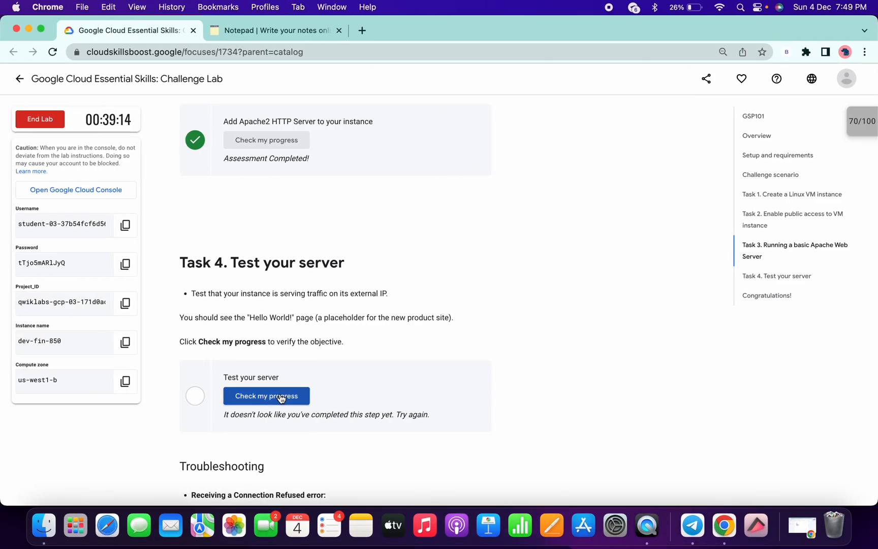
- Recheck the Test your server checkpoint repeatedly until it passes
{"action": "left_click", "coordinate": [265, 396]}
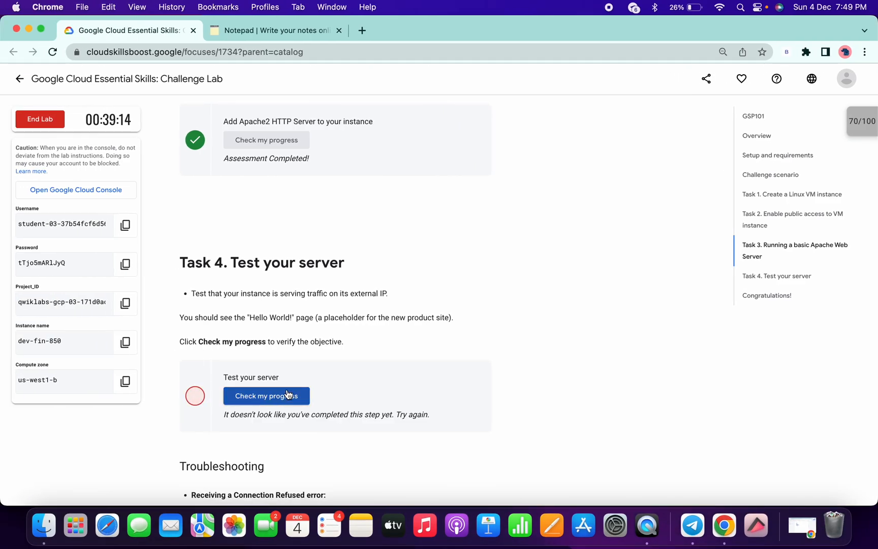
{"action": "left_click", "coordinate": [266, 395]}
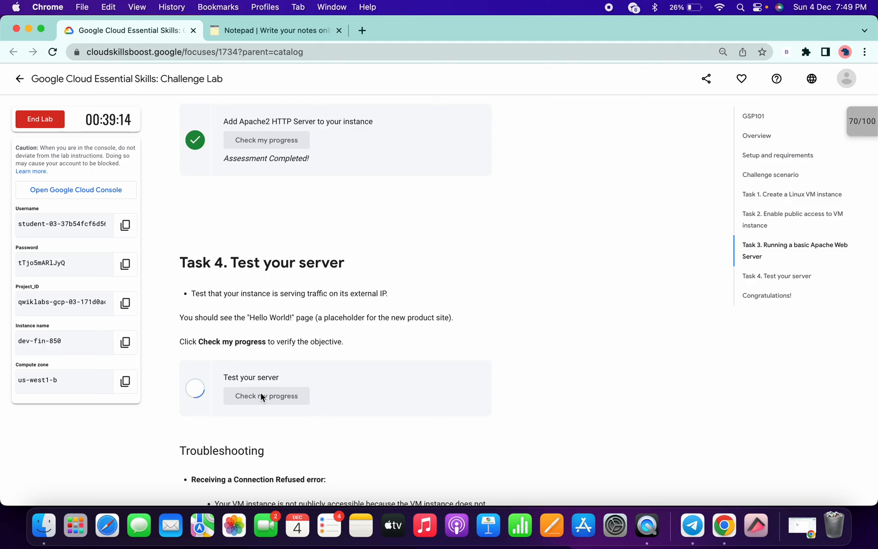
{"action": "left_click", "coordinate": [265, 396]}
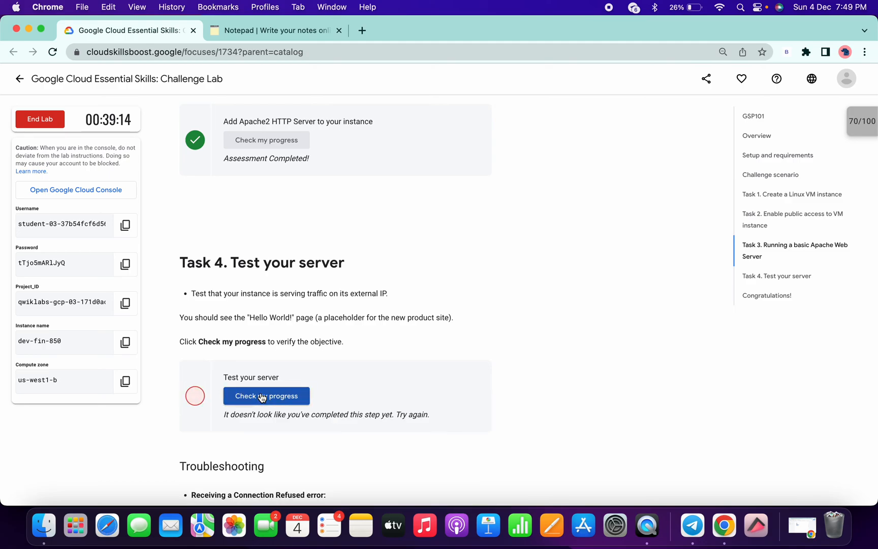
{"action": "left_click", "coordinate": [265, 396]}
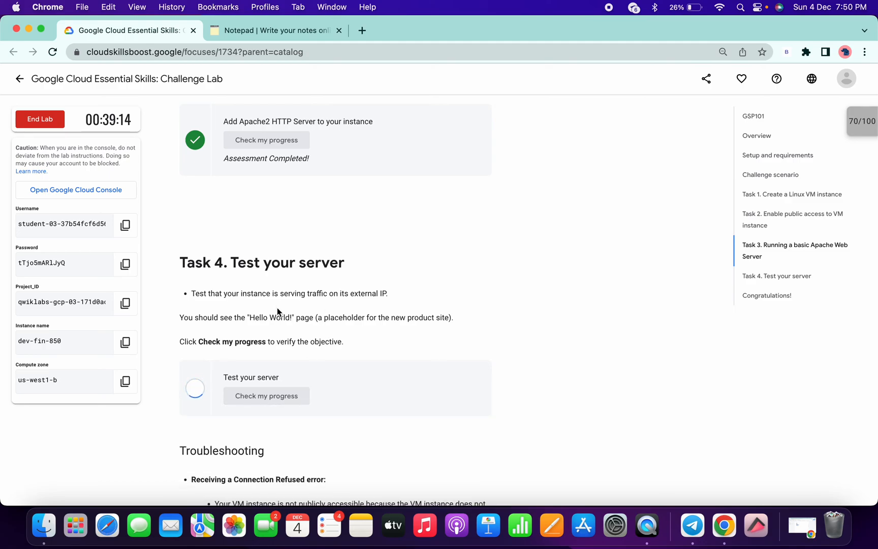
{"action": "left_click", "coordinate": [265, 395]}
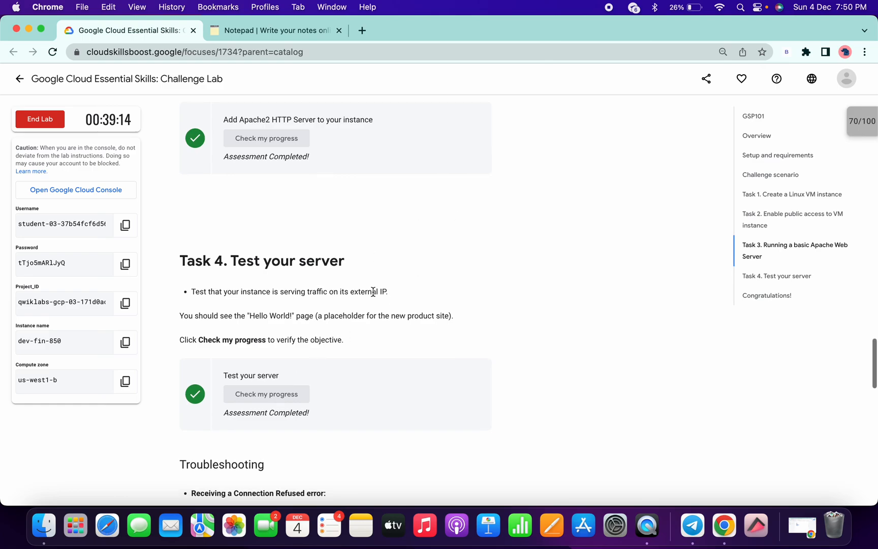
- Review the checkpoint scores overview showing 100/100, then close it
{"action": "scroll", "scroll_direction": "down", "scroll_amount": 3}
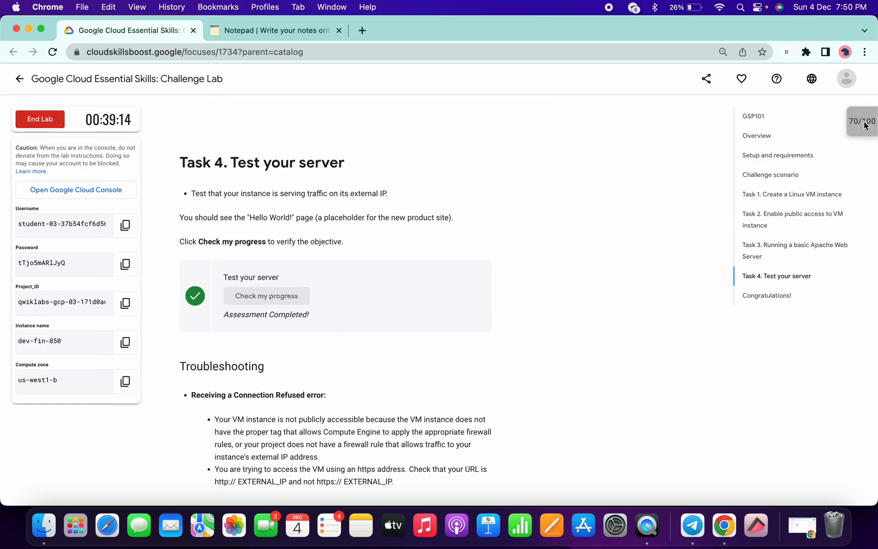
{"action": "left_click", "coordinate": [861, 120]}
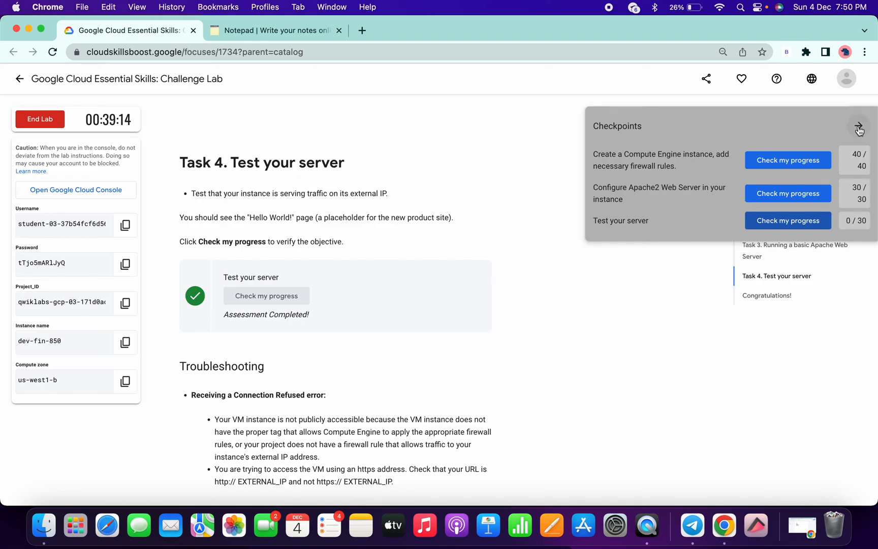
{"action": "left_click", "coordinate": [858, 125]}
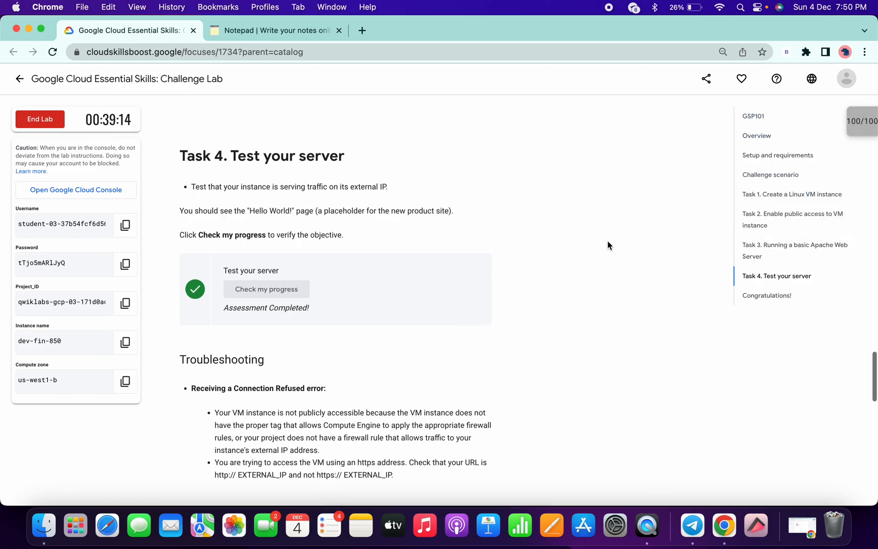